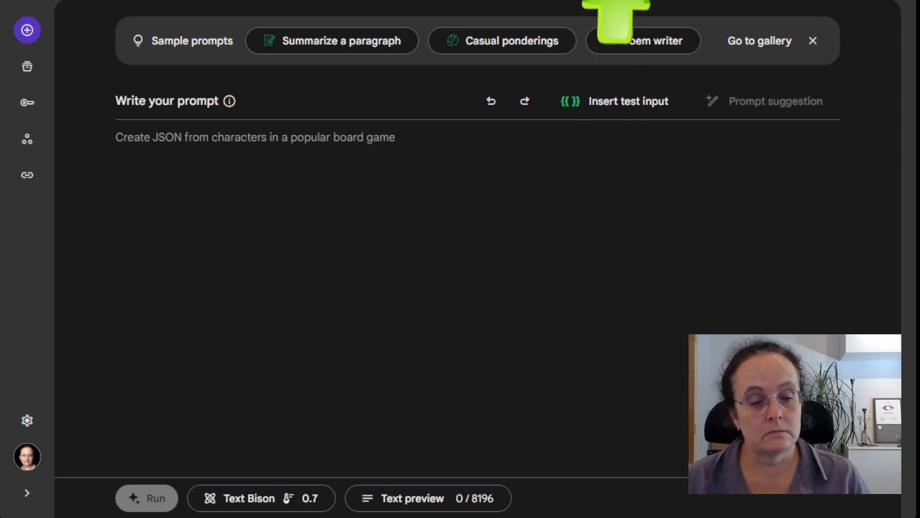
# - Type a prompt asking for the top 10 happiest countries as comma-separated values
pyautogui.click(644, 40)
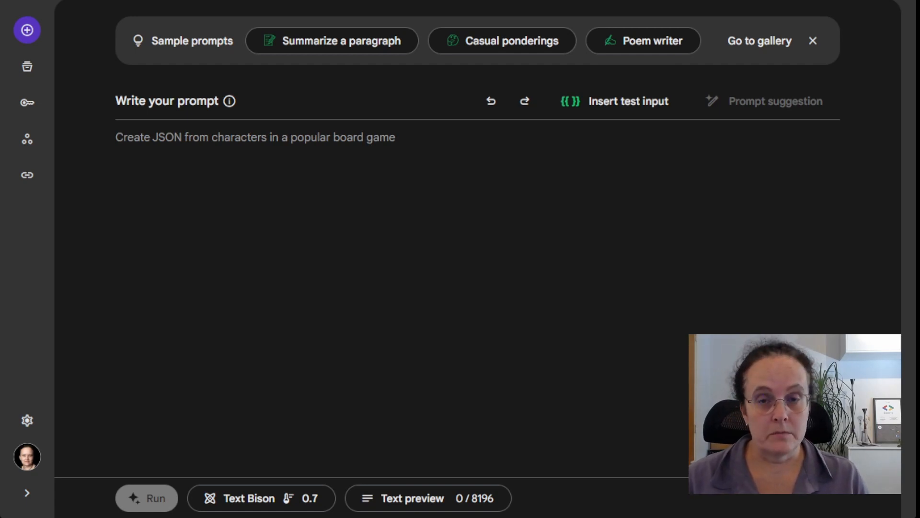
pyautogui.write('Find the nouns in this sentence: "The rain in Spain falls mainly on the plain"')
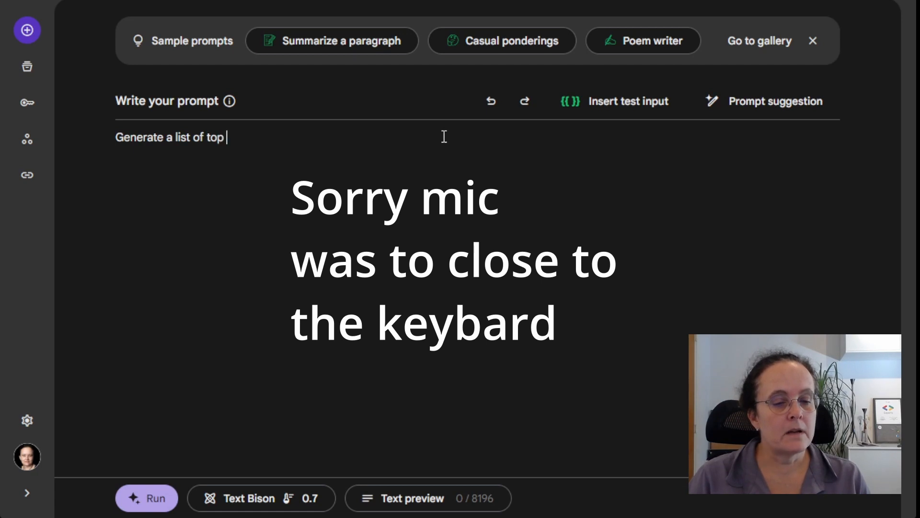
pyautogui.write('10 happeiest countries in the worl')
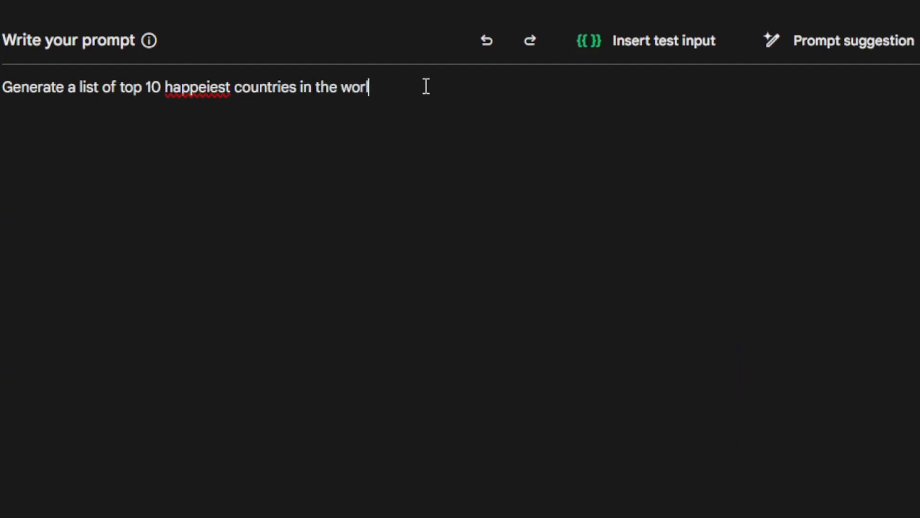
pyautogui.write('d')
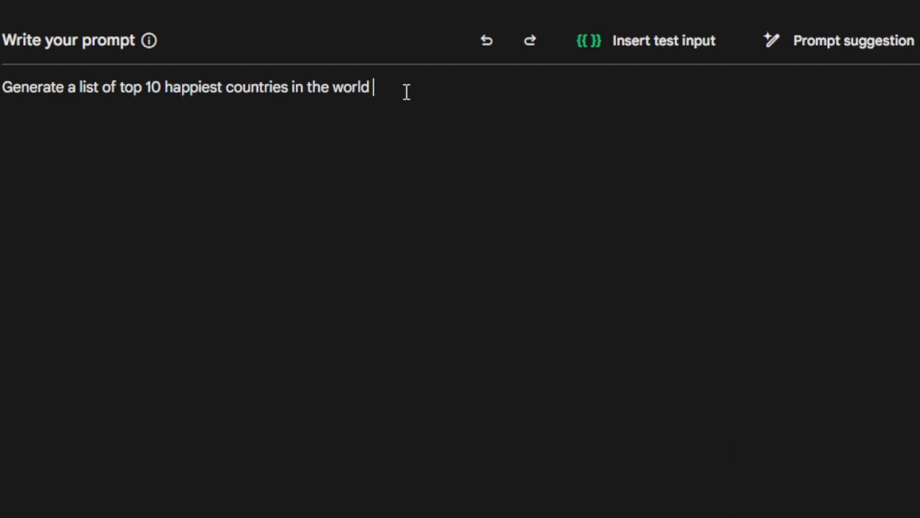
pyautogui.write('and')
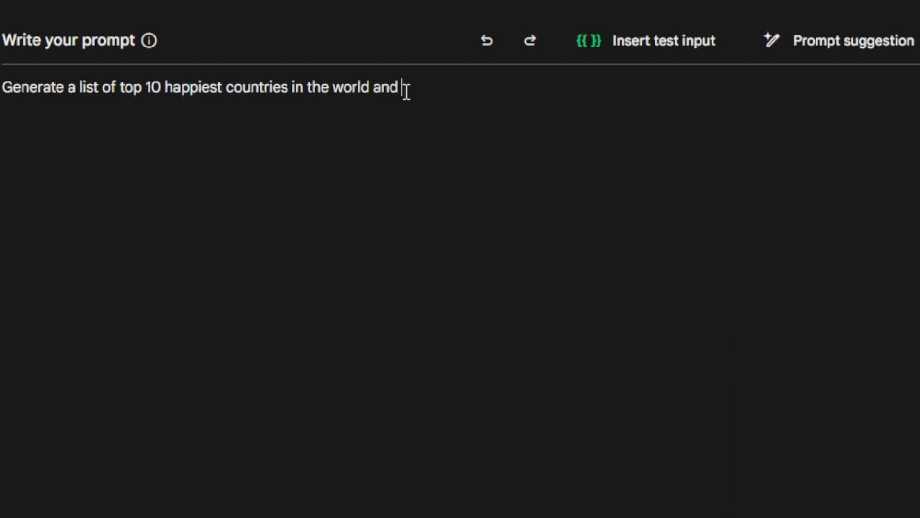
pyautogui.write('return')
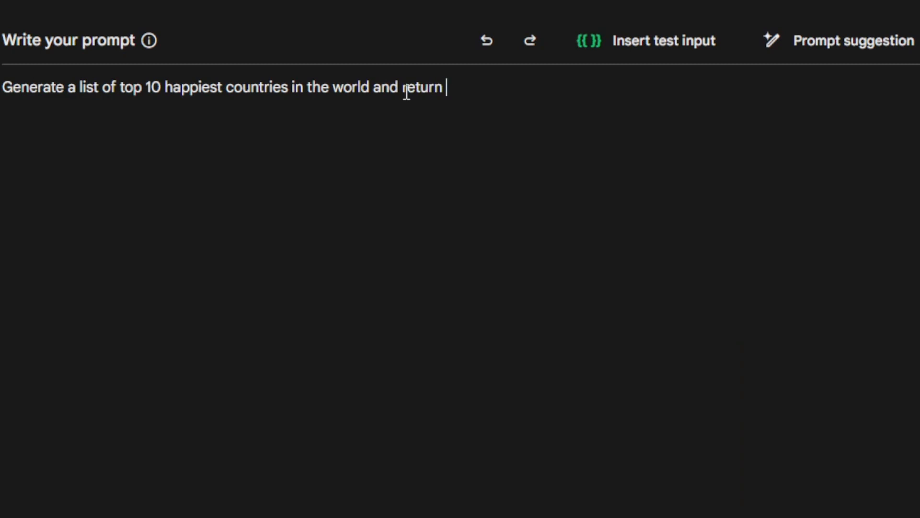
pyautogui.write('the results in a')
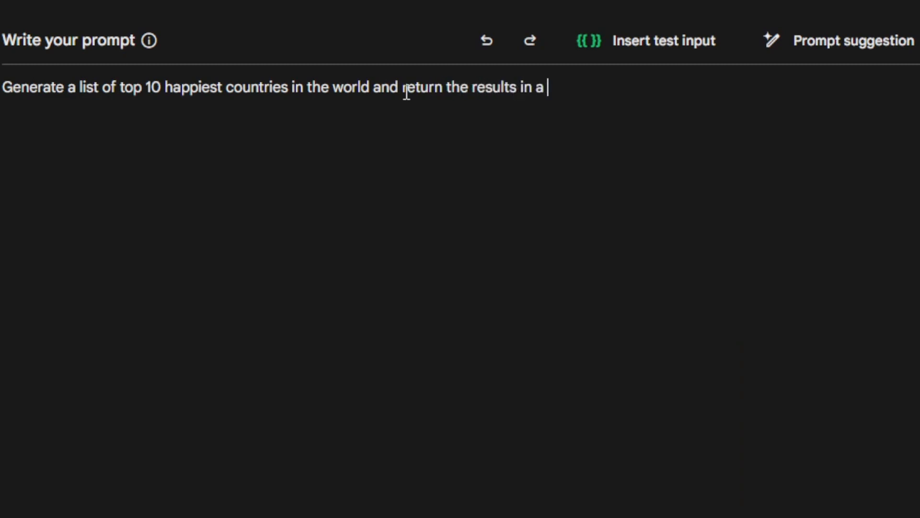
pyautogui.write('comma sepr')
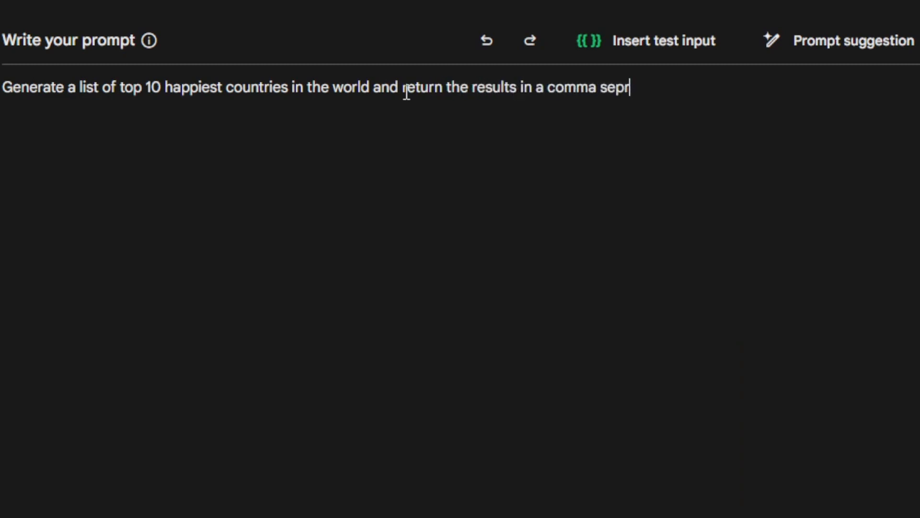
pyautogui.write('oated value format,')
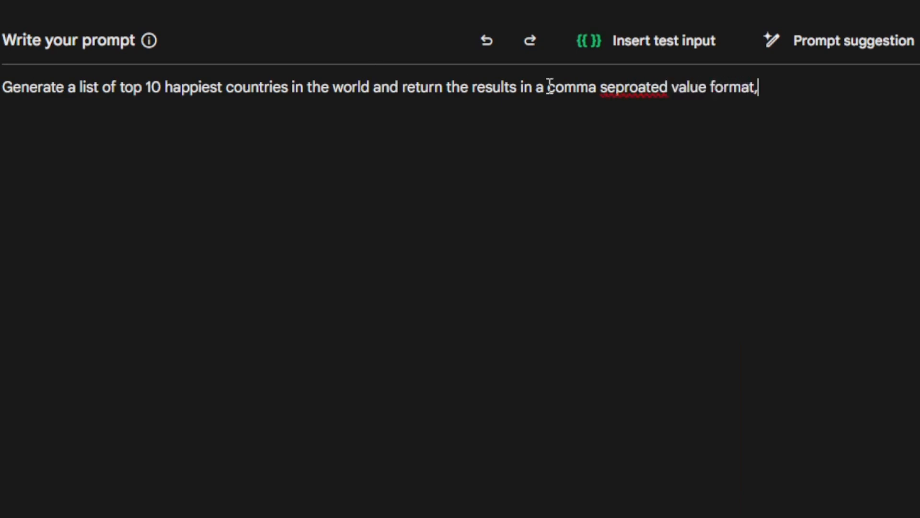
# - Correct 'seproated' to 'separated' and add 'not markdown format. Put field names in the first row.'
pyautogui.doubleClick(633, 87)
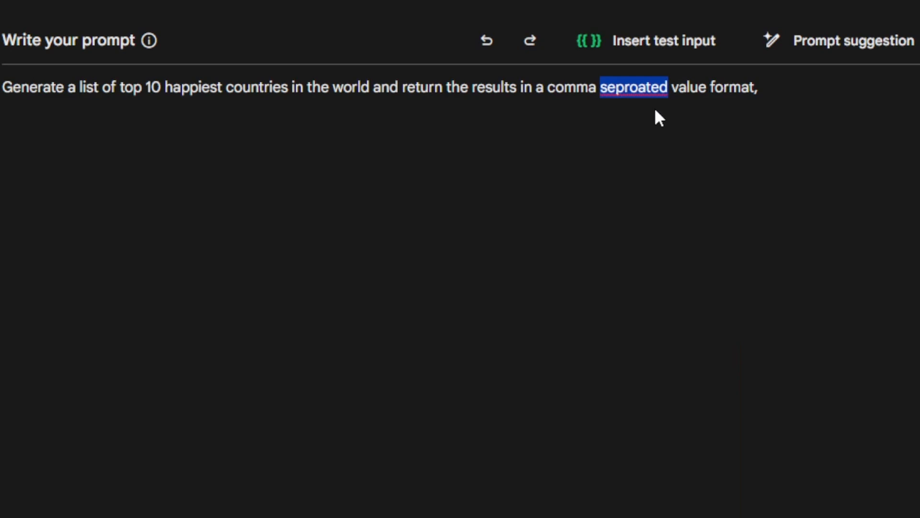
pyautogui.write('separated')
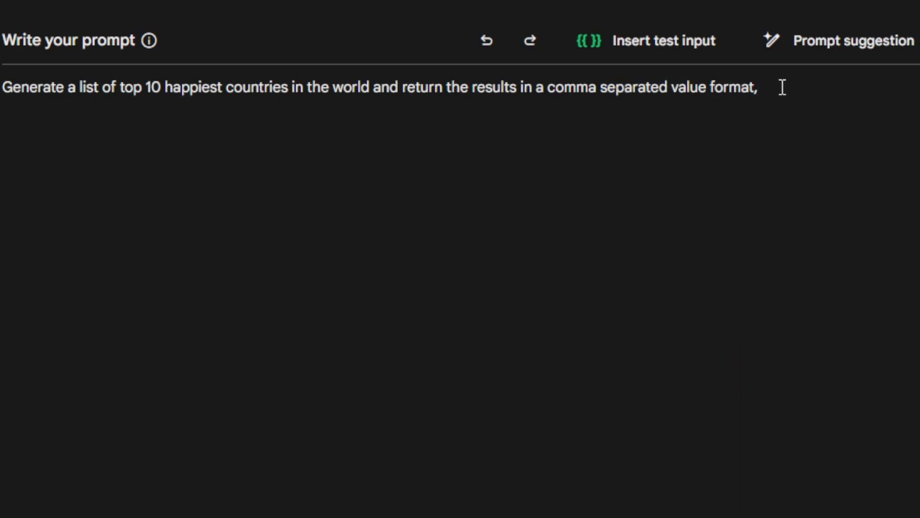
pyautogui.write('not mar')
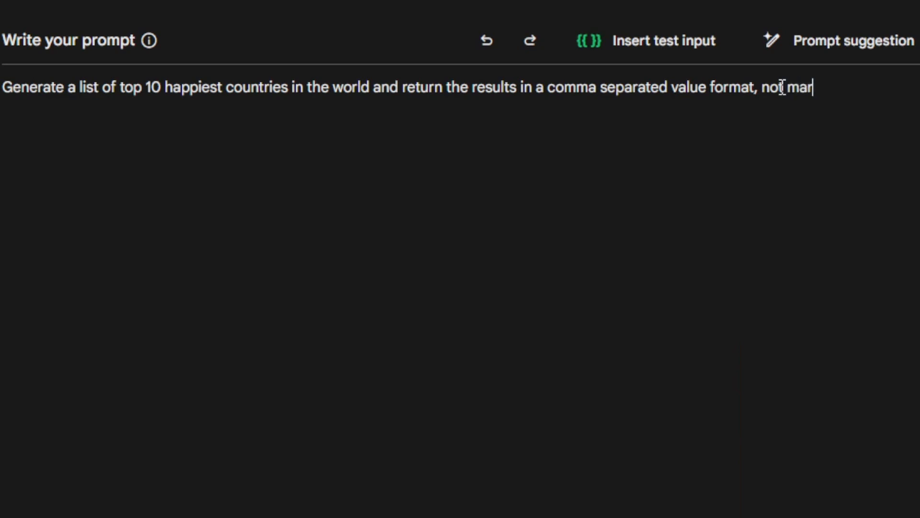
pyautogui.write('k down format.')
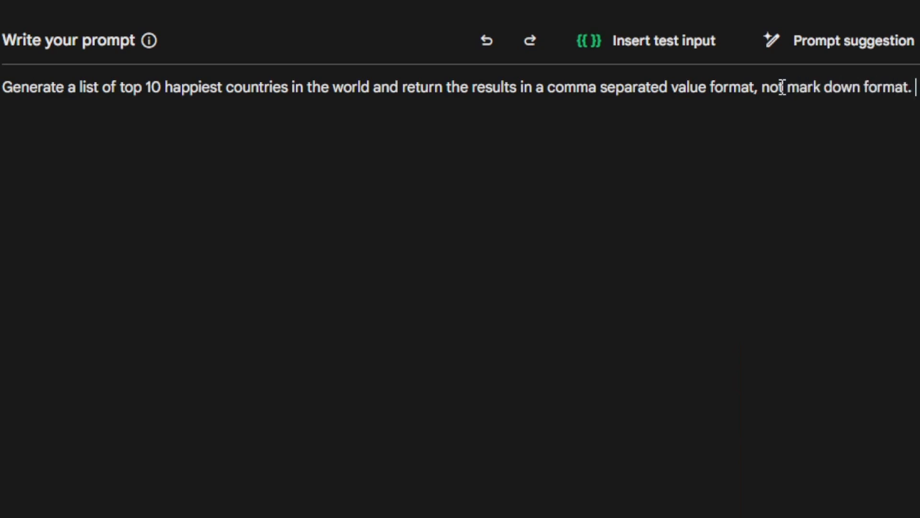
pyautogui.write('Put fie')
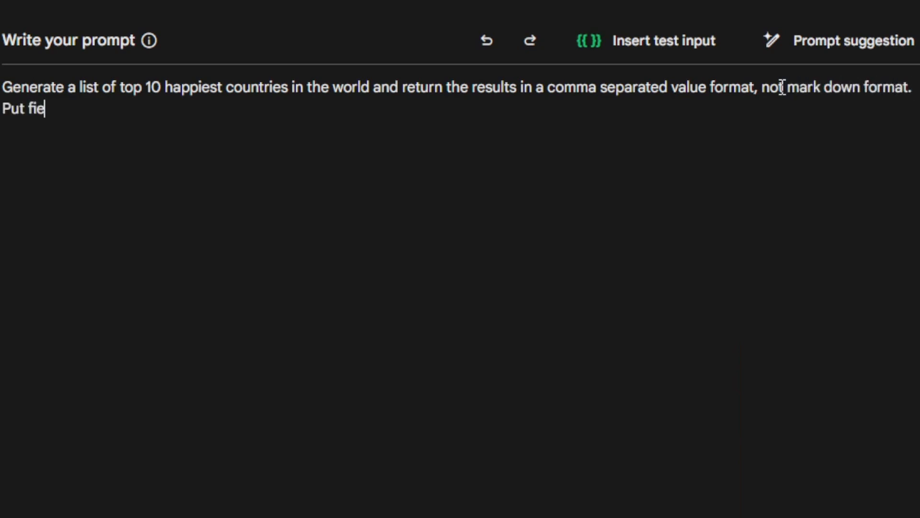
pyautogui.write('lds')
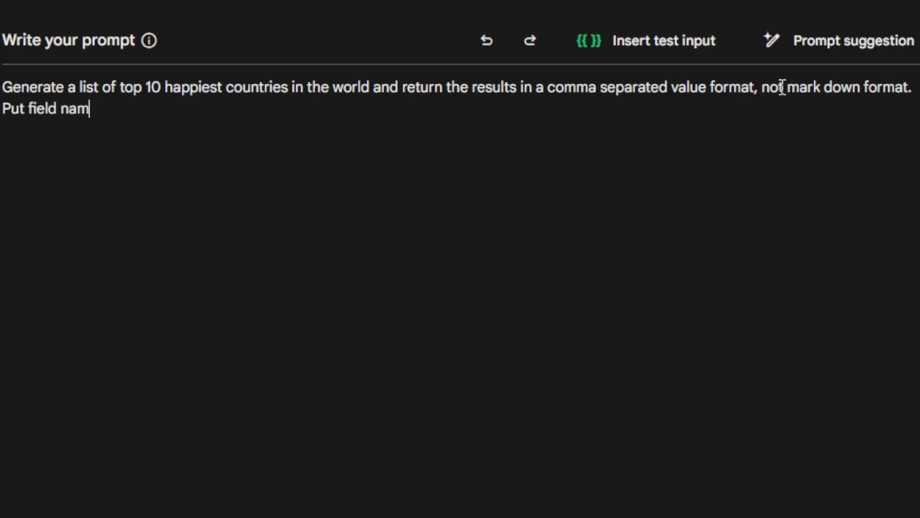
pyautogui.write('es in the first ro')
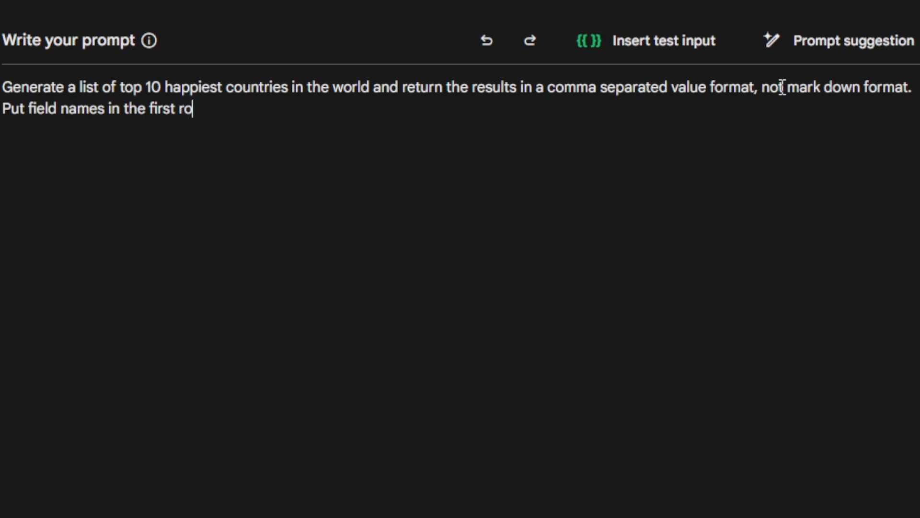
pyautogui.write('w.')
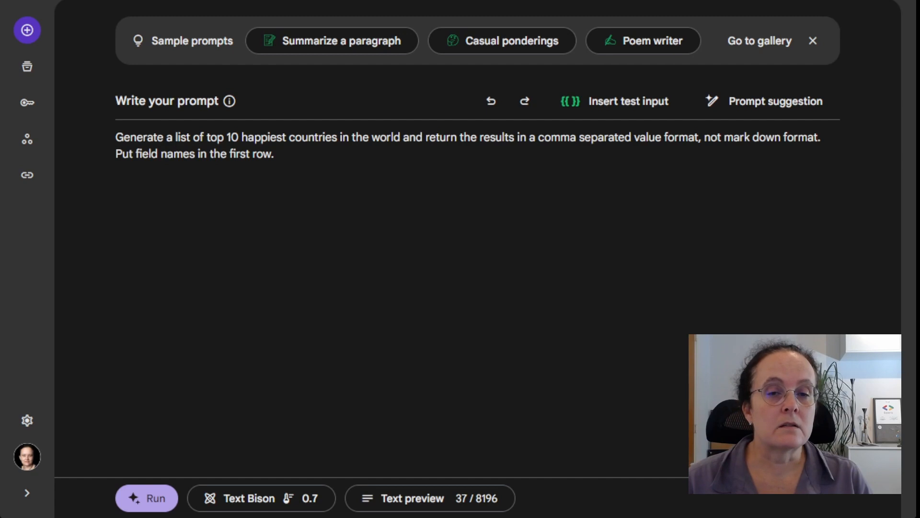
# - Replace the markdown and field-name sentences with a happyness.csv: label and rank,country,score header
pyautogui.moveTo(701, 137); pyautogui.dragTo(272, 154)
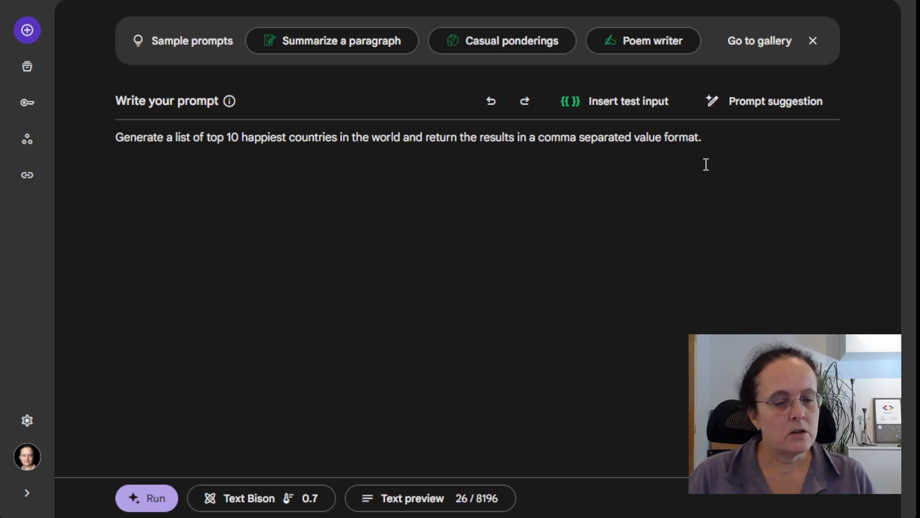
pyautogui.write('happyness.csv:')
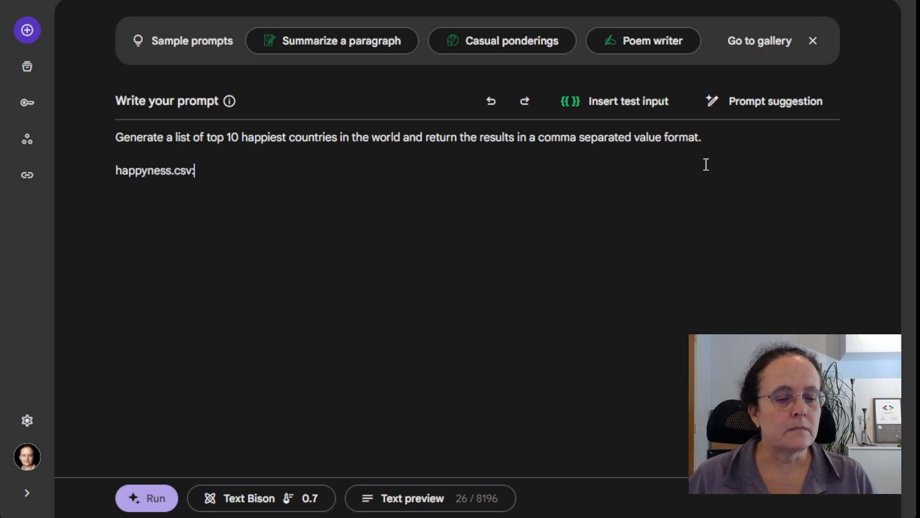
pyautogui.write('rank')
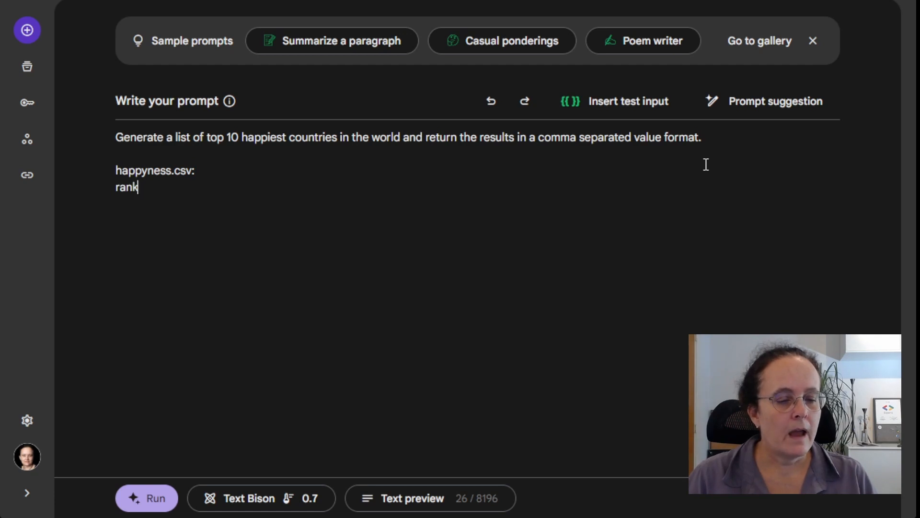
pyautogui.write(',coun')
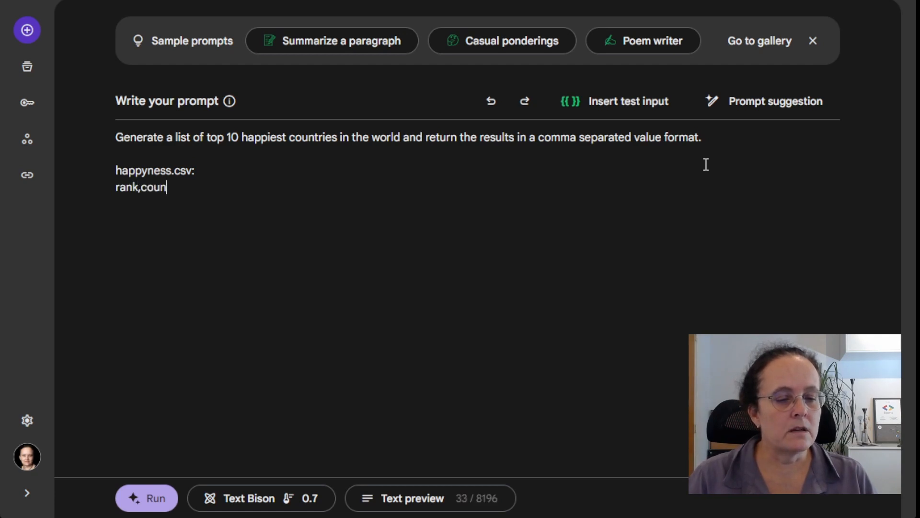
pyautogui.write('try')
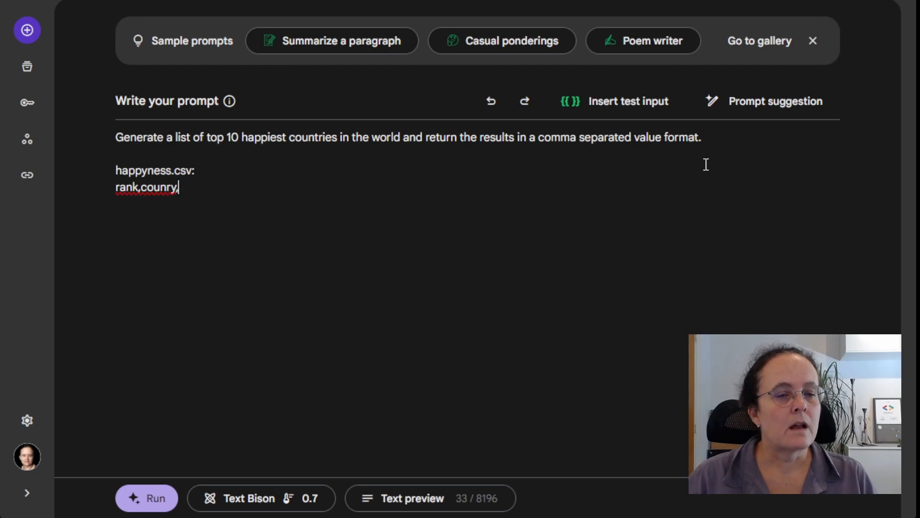
pyautogui.write(',score')
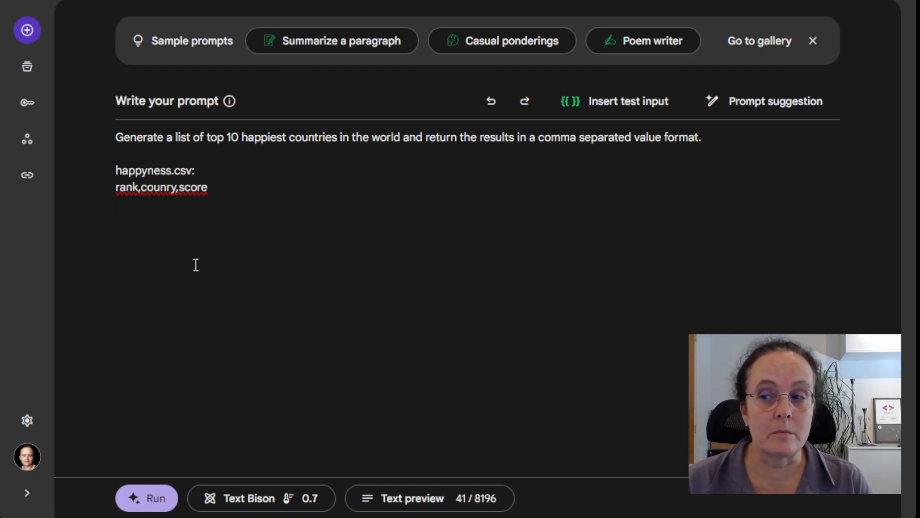
# - Run the prompt to get ten CSV rows of rank, country and score
pyautogui.click(146, 498)
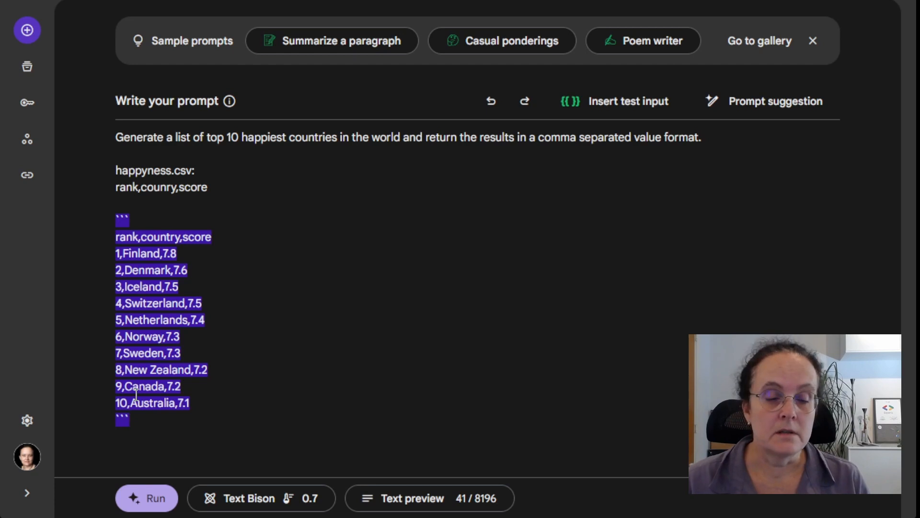
pyautogui.moveTo(315, 393)
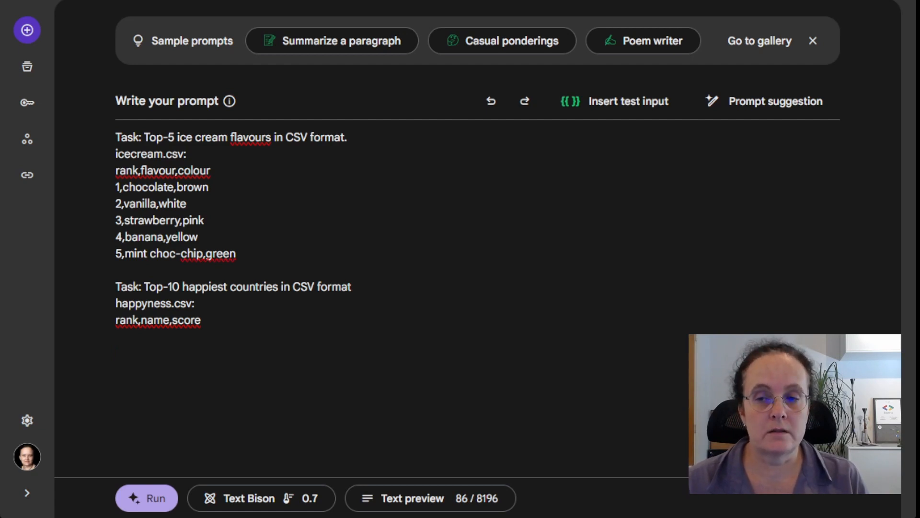
# - Fix 'flavors' in the top-5 ice cream CSV example, then rerun the few-shot prompt
pyautogui.click(197, 304)
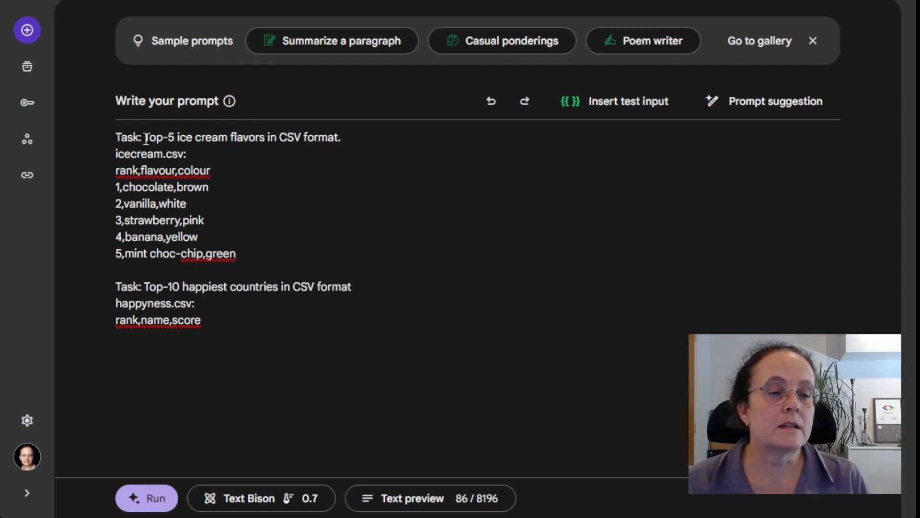
pyautogui.moveTo(143, 136); pyautogui.dragTo(228, 137)
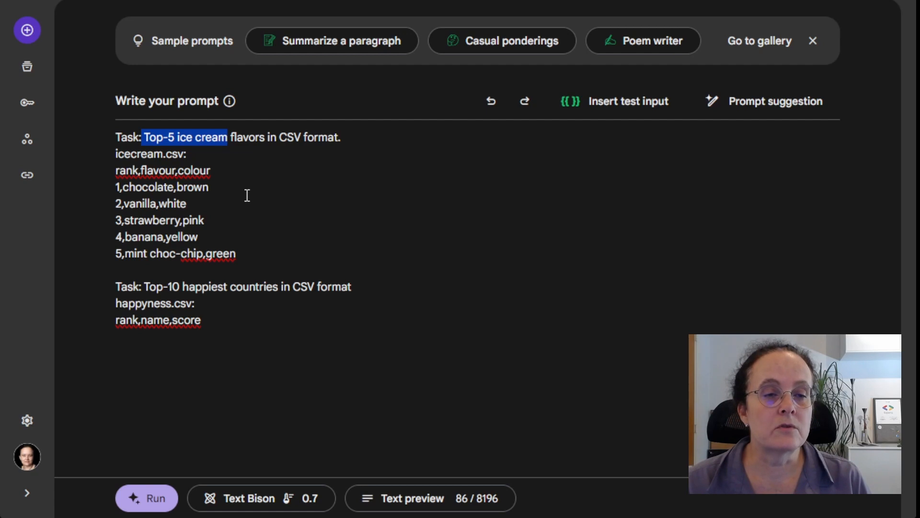
pyautogui.doubleClick(247, 136)
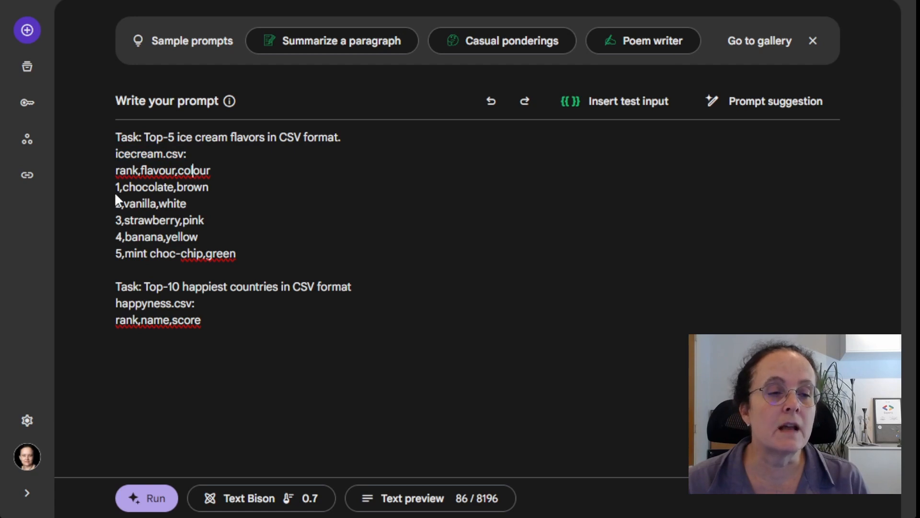
pyautogui.moveTo(115, 220); pyautogui.dragTo(236, 254)
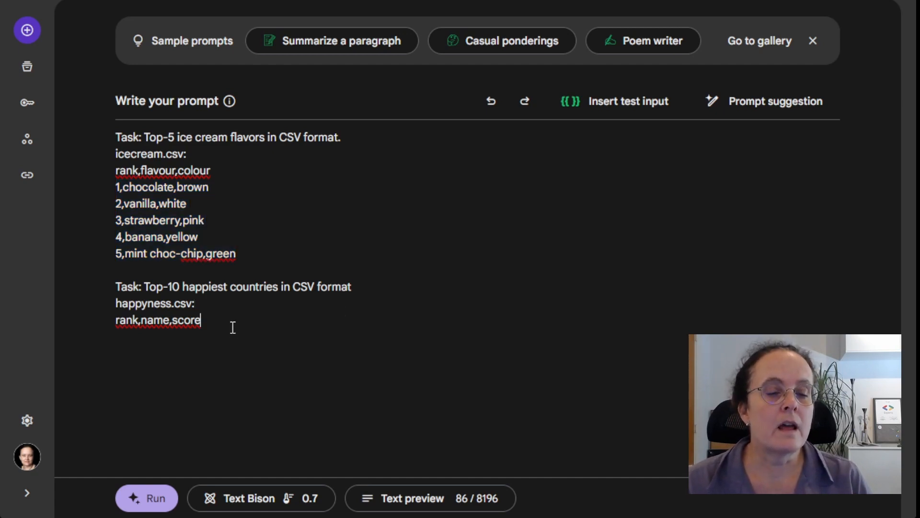
pyautogui.moveTo(115, 287); pyautogui.dragTo(201, 320)
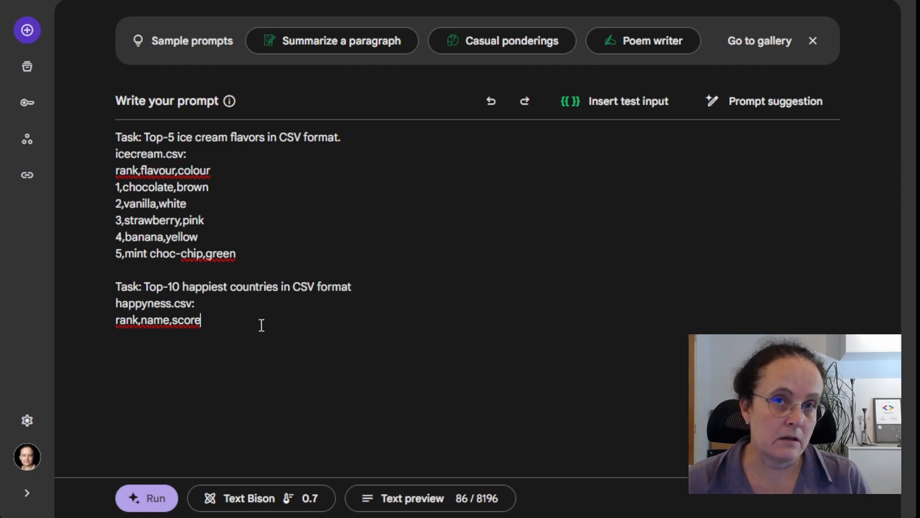
pyautogui.click(146, 498)
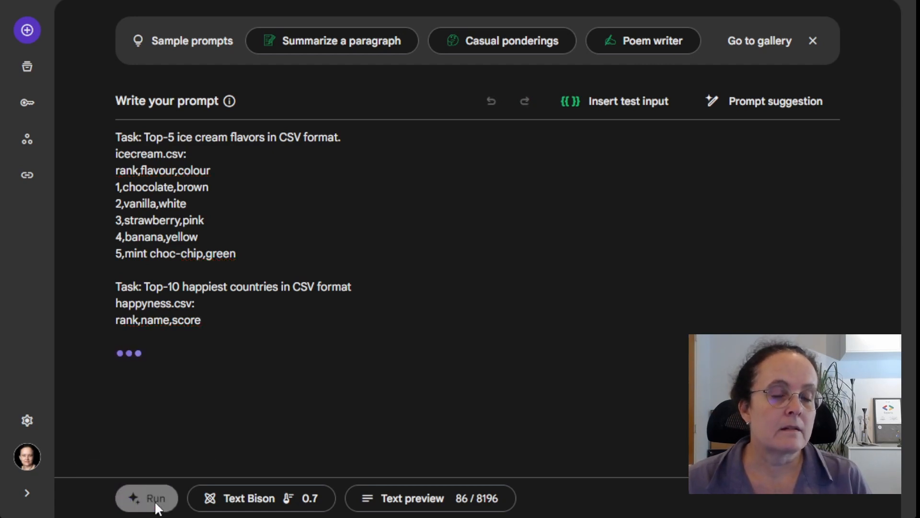
pyautogui.click(152, 498)
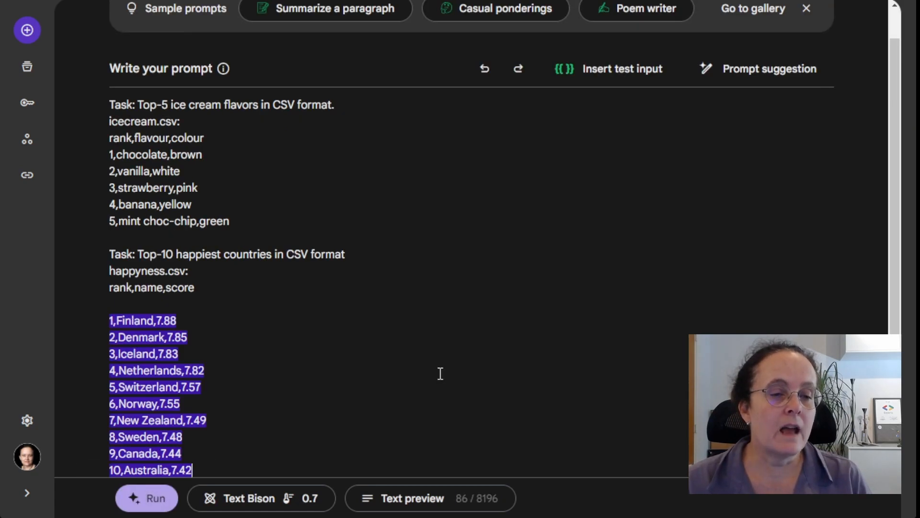